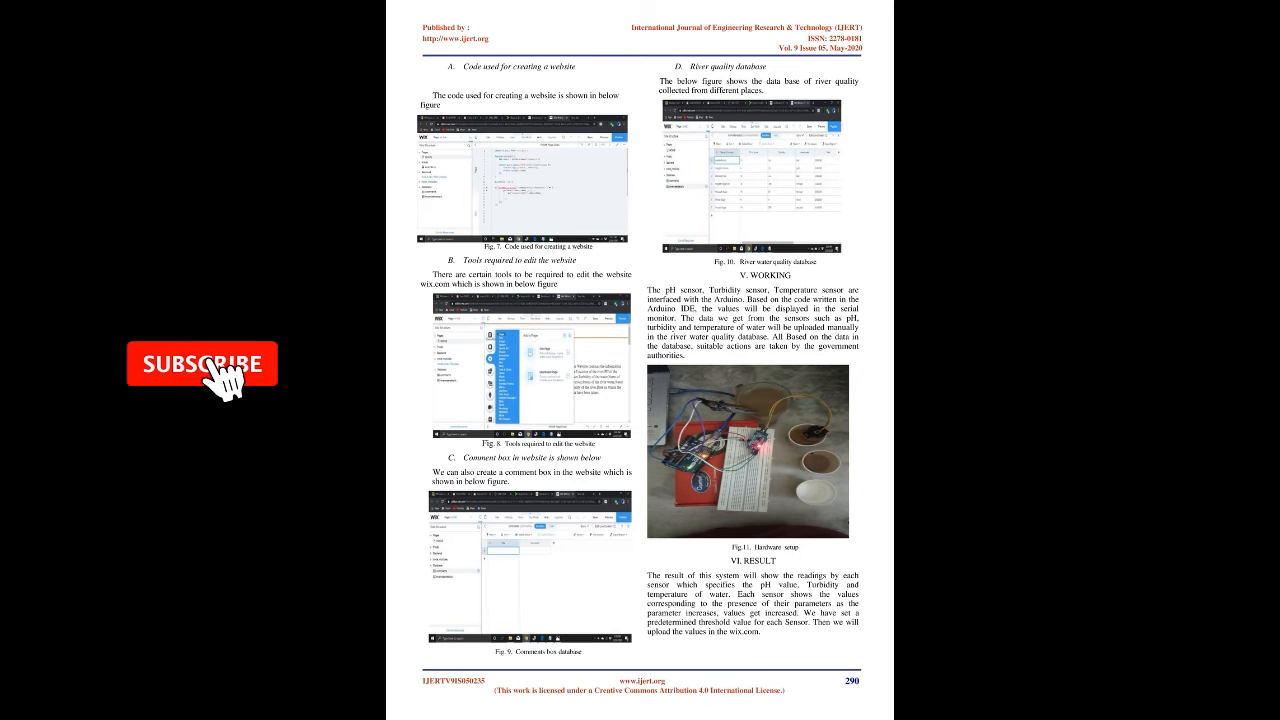
Scroll from page 290 to page 291's conclusion, future scope and references.
left_click(203, 364)
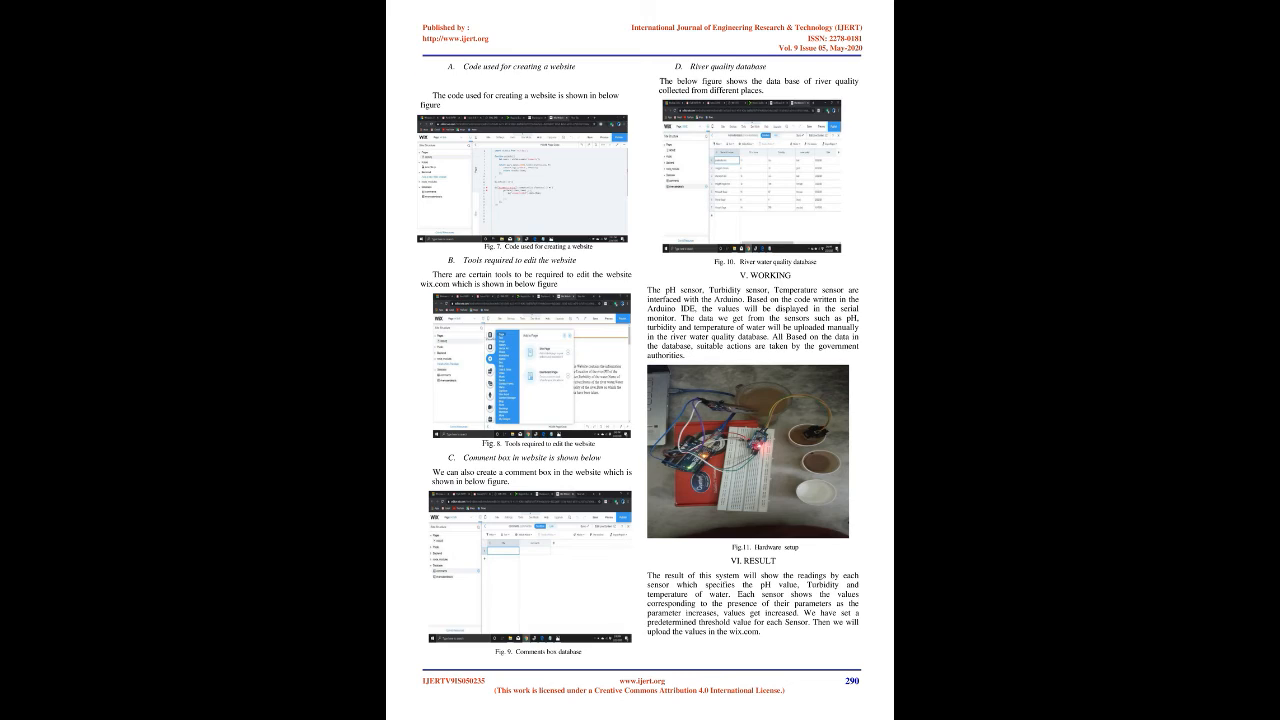
scroll("down", 3)
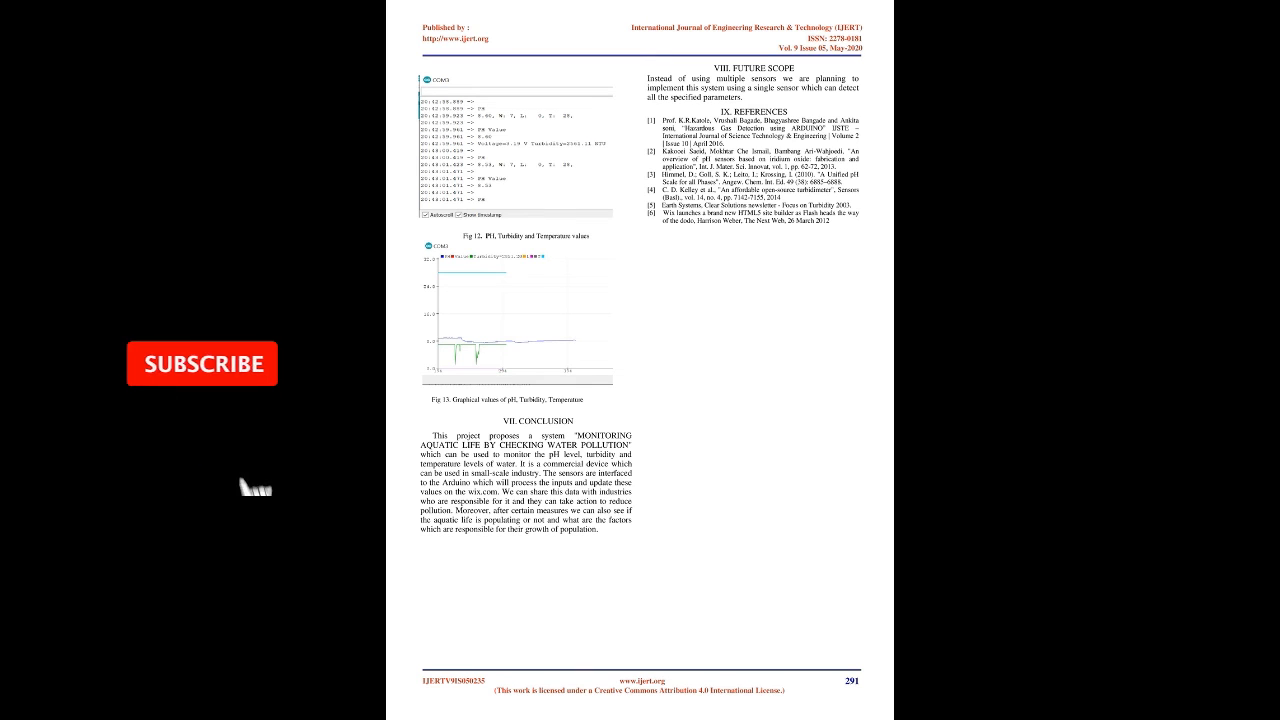
left_click(202, 363)
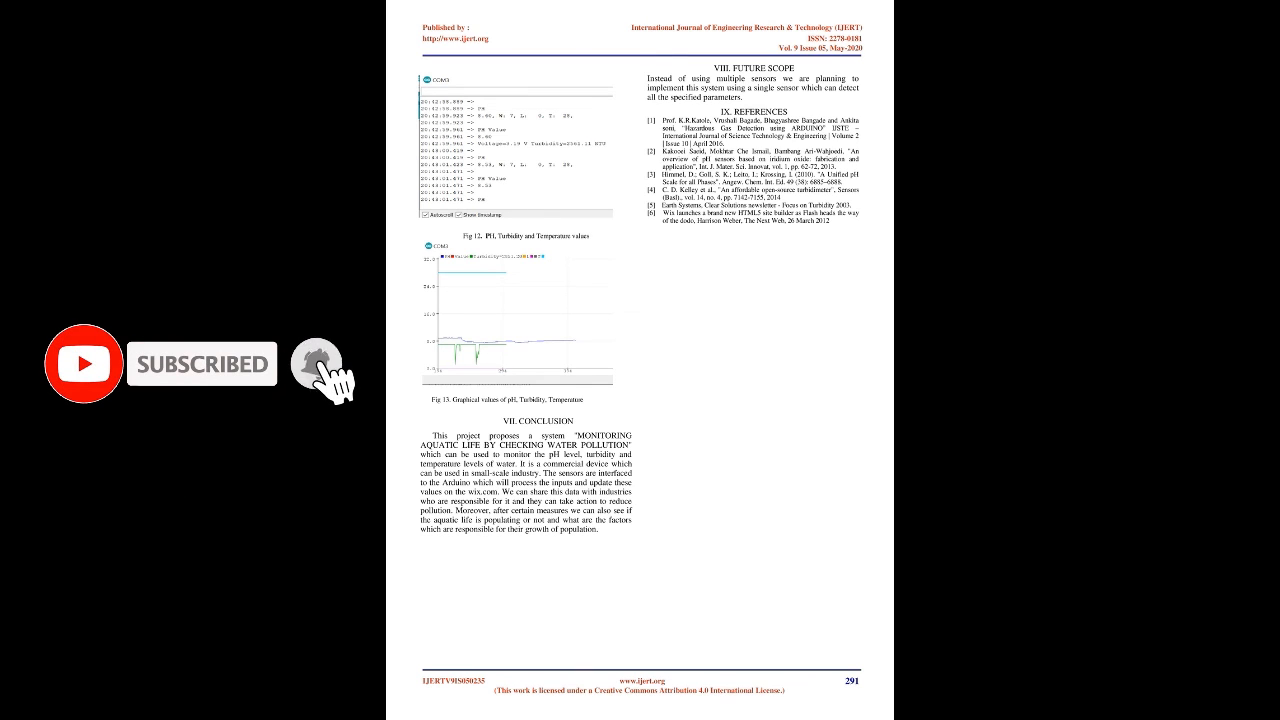